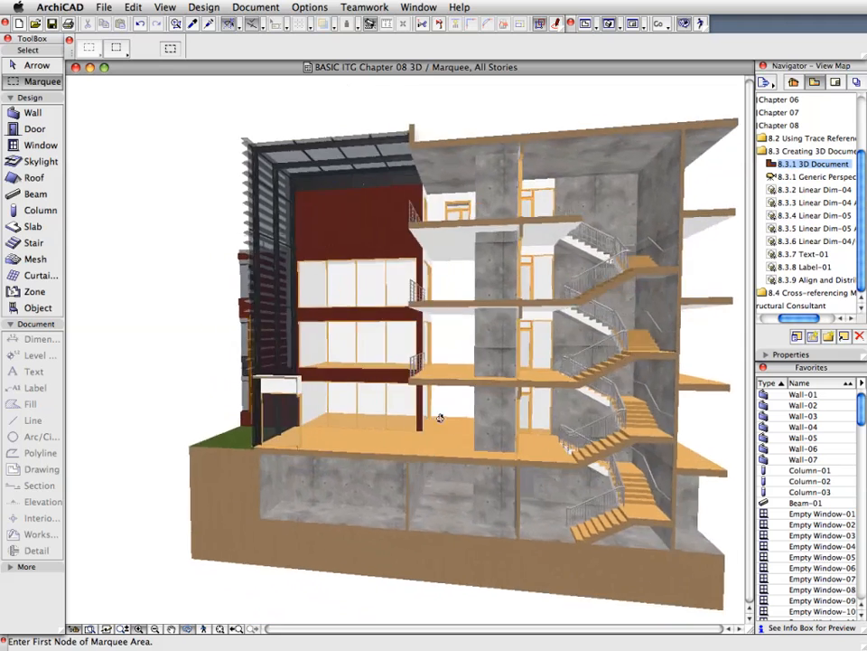
# Switch from the cutaway 3D model to the Ground Floor plan containing the marquee area
pyautogui.moveTo(441, 416); pyautogui.dragTo(367, 400)
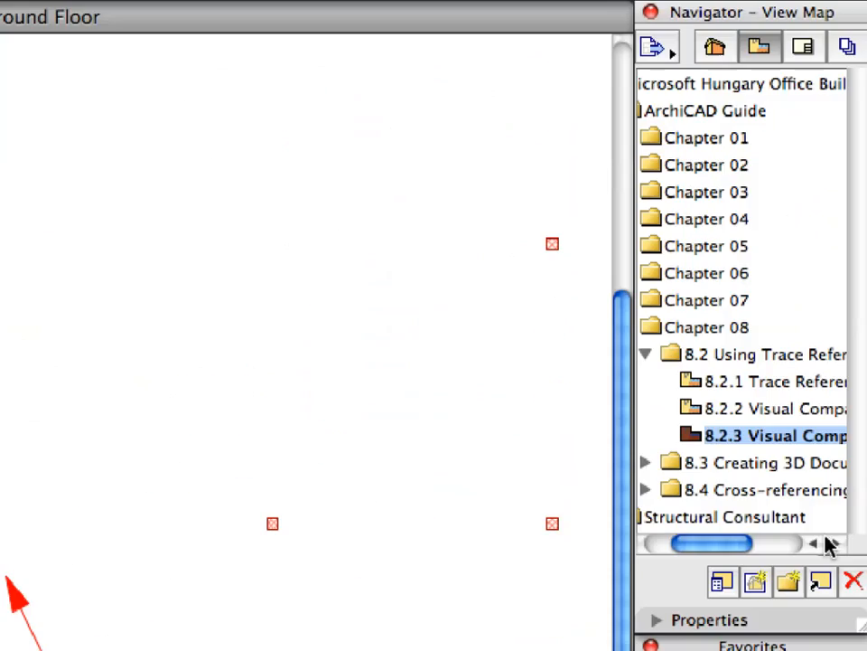
# Load the '8.3.1 3D Document' saved view and show the marqueed plan area as a 3D cutaway
pyautogui.click(645, 352)
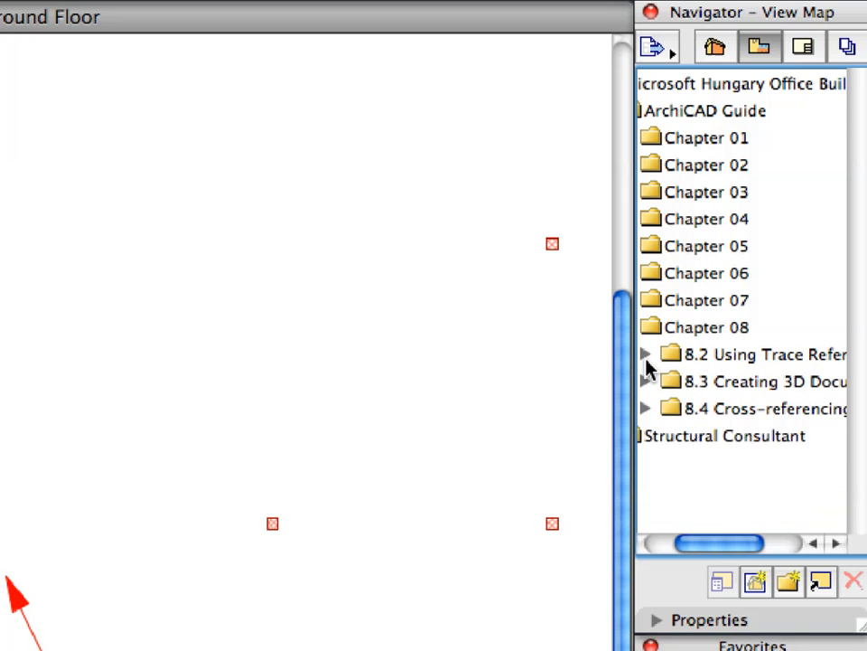
pyautogui.click(647, 382)
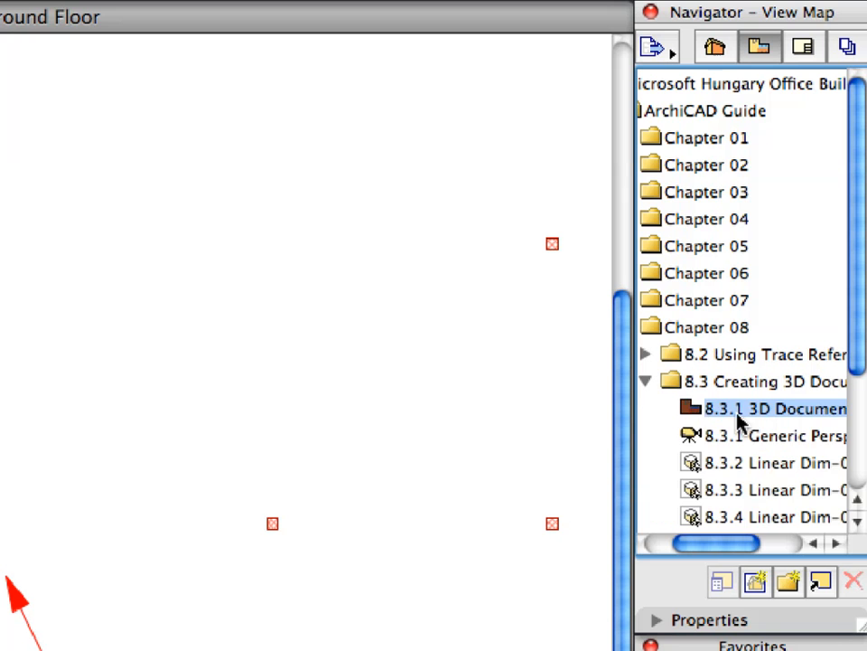
pyautogui.doubleClick(773, 409)
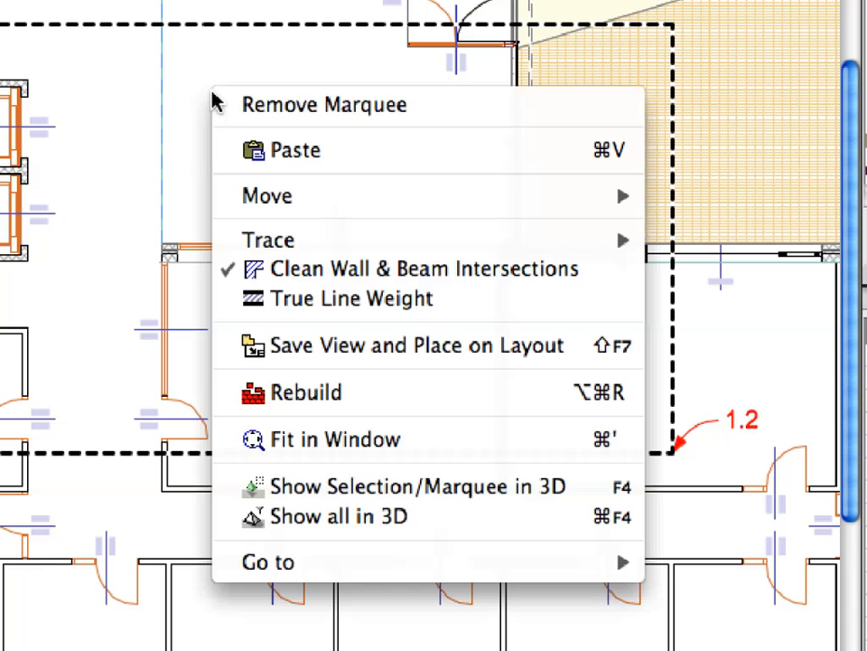
pyautogui.moveTo(452, 441)
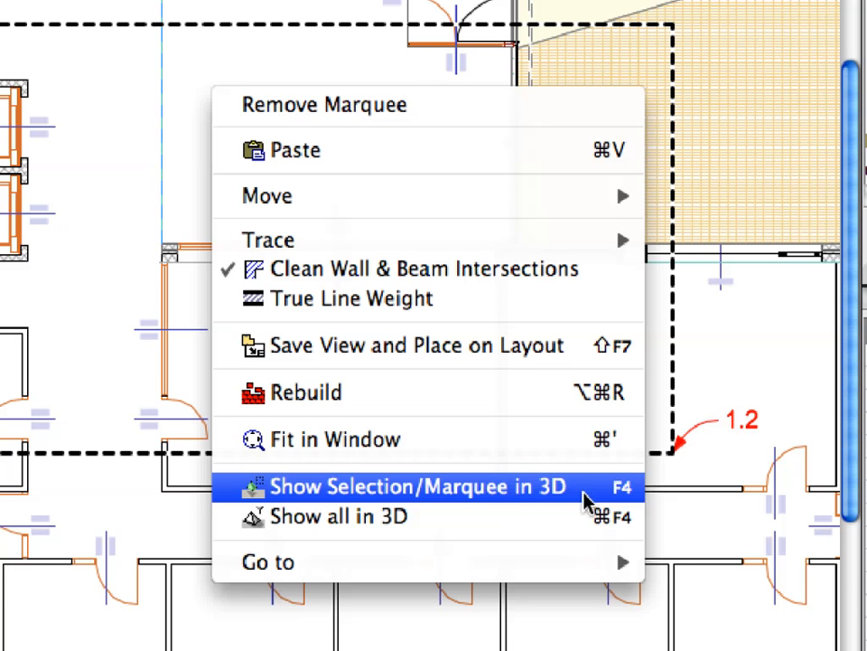
pyautogui.click(412, 488)
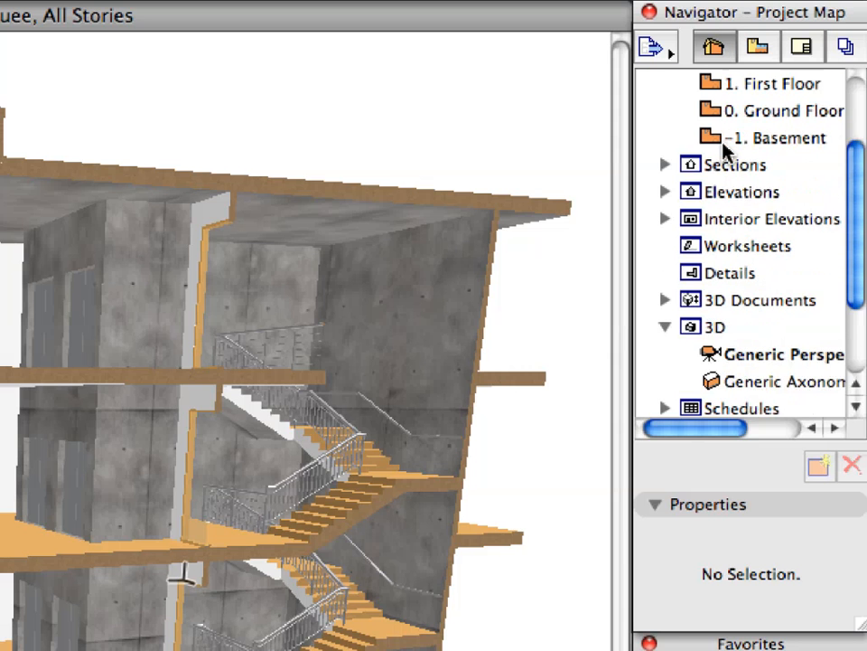
# Create a new 3D document 'Gallery-Stair 3D Section' with ID 3D-01 from the cutaway model
pyautogui.scroll(-3)
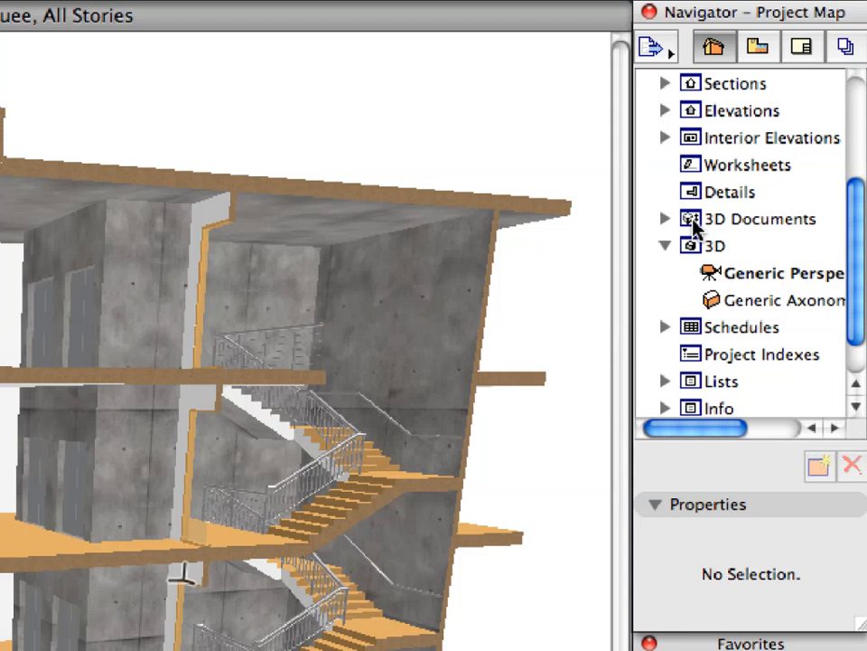
pyautogui.rightClick(759, 219)
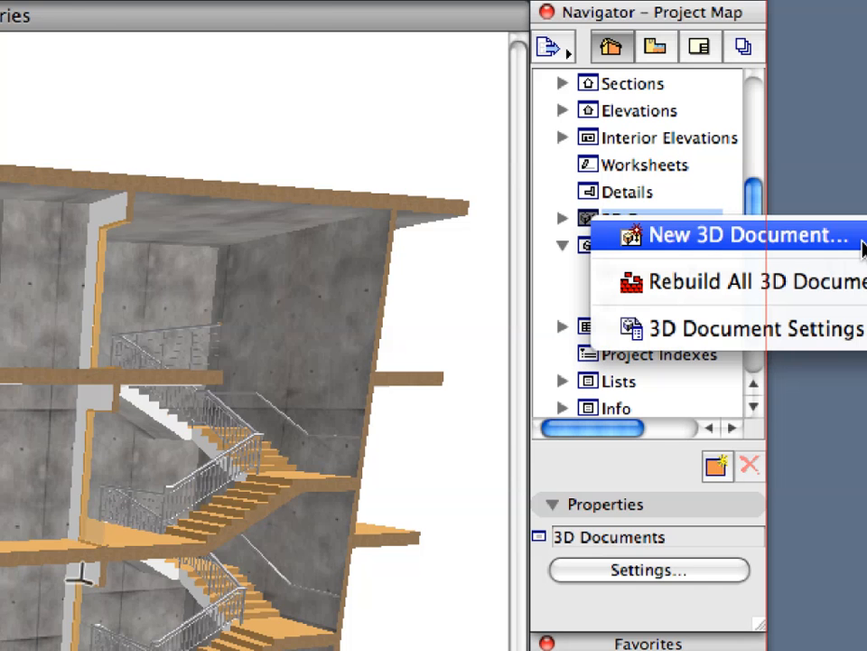
pyautogui.click(748, 235)
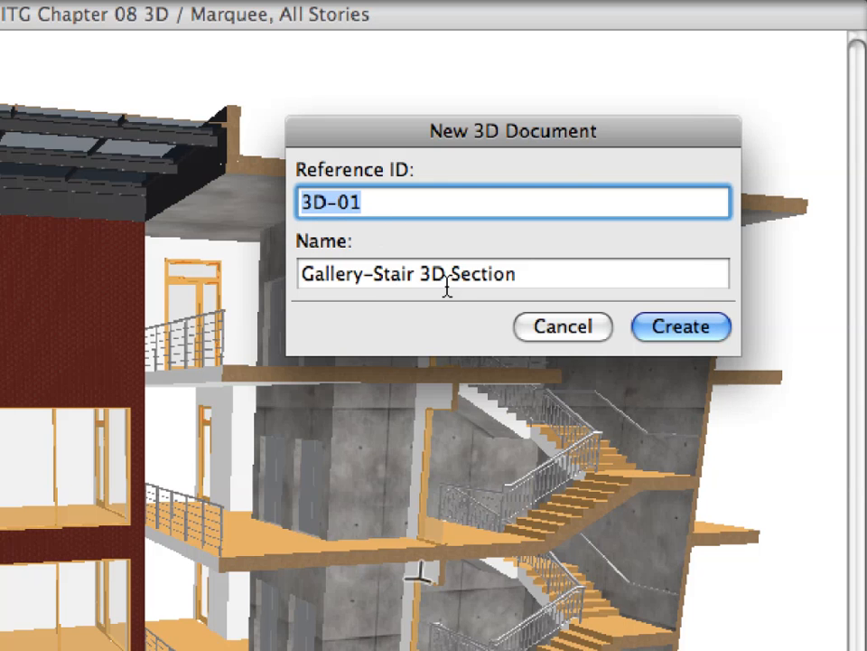
pyautogui.click(513, 274)
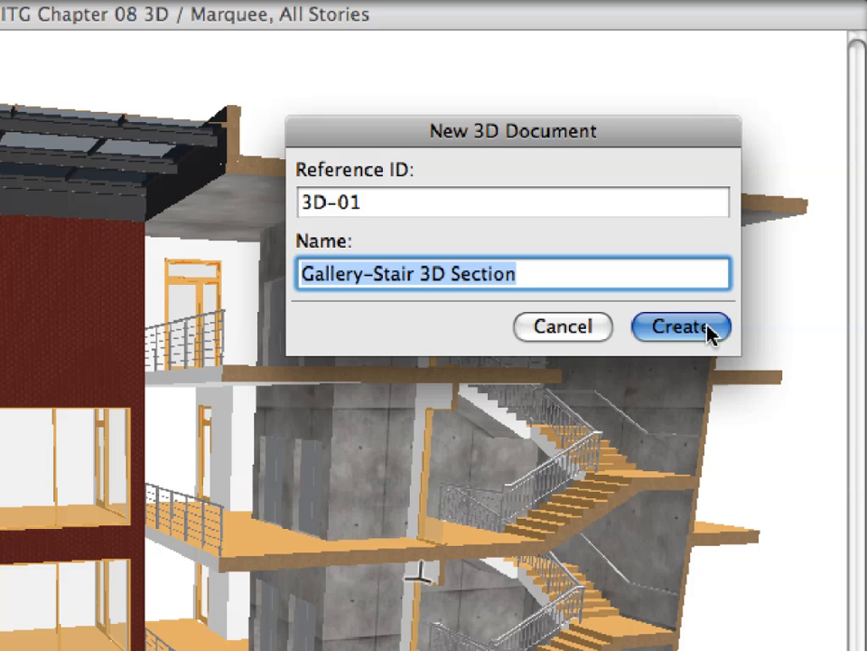
pyautogui.click(680, 325)
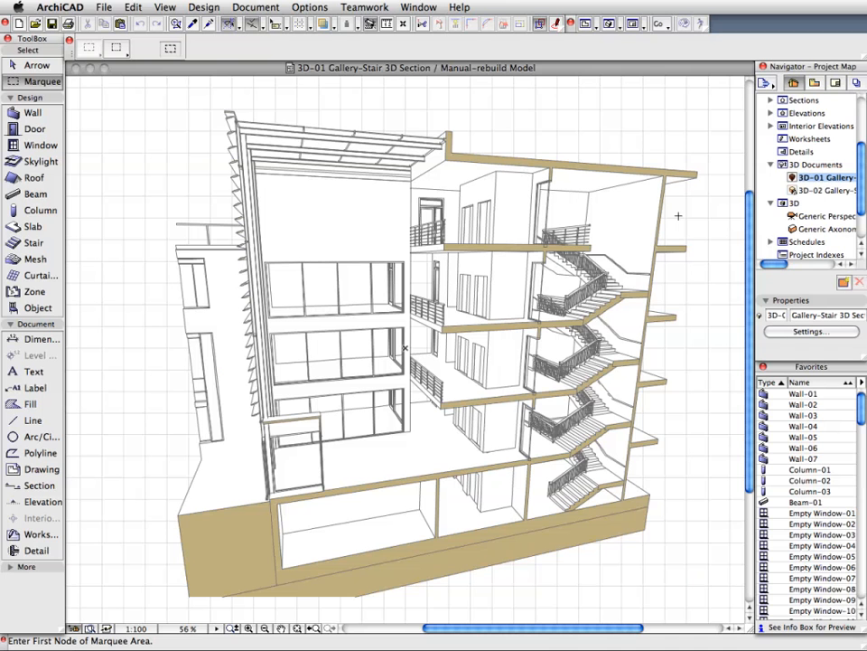
pyautogui.moveTo(495, 148)
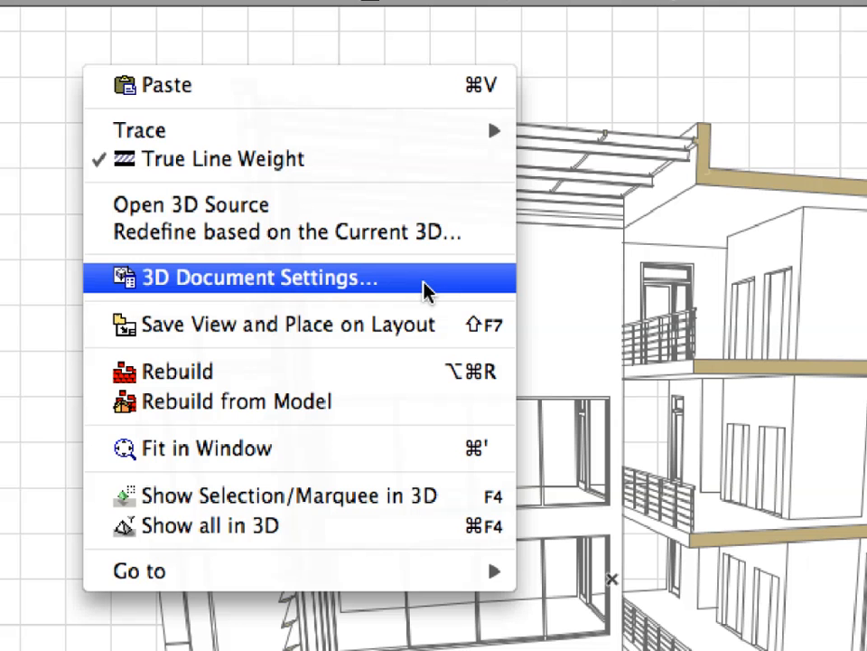
pyautogui.click(260, 278)
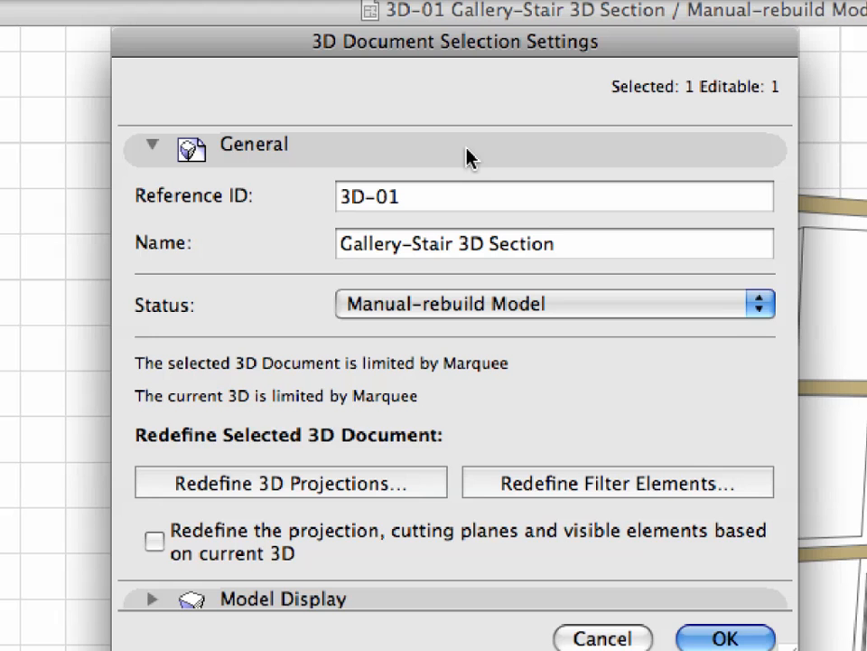
pyautogui.click(154, 598)
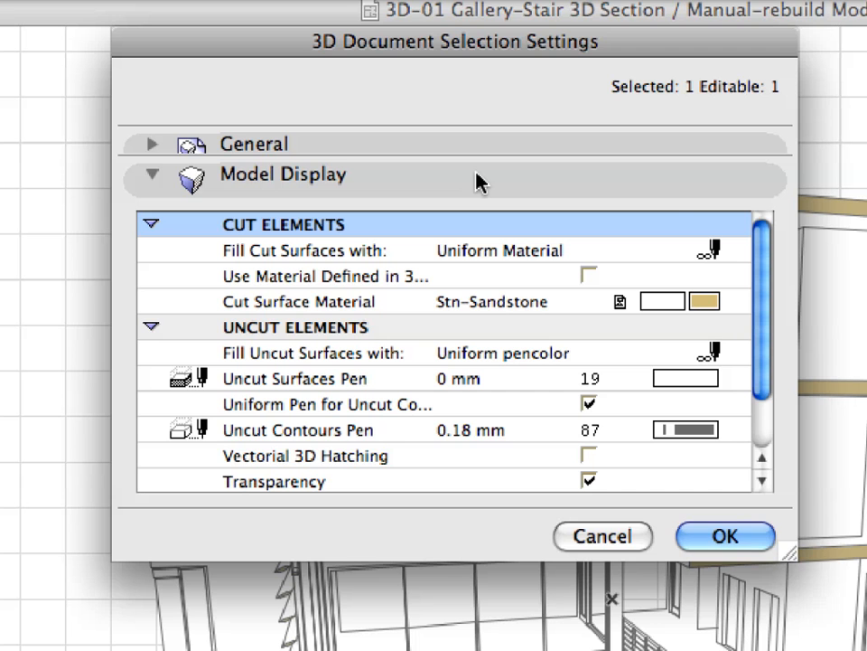
pyautogui.moveTo(726, 253)
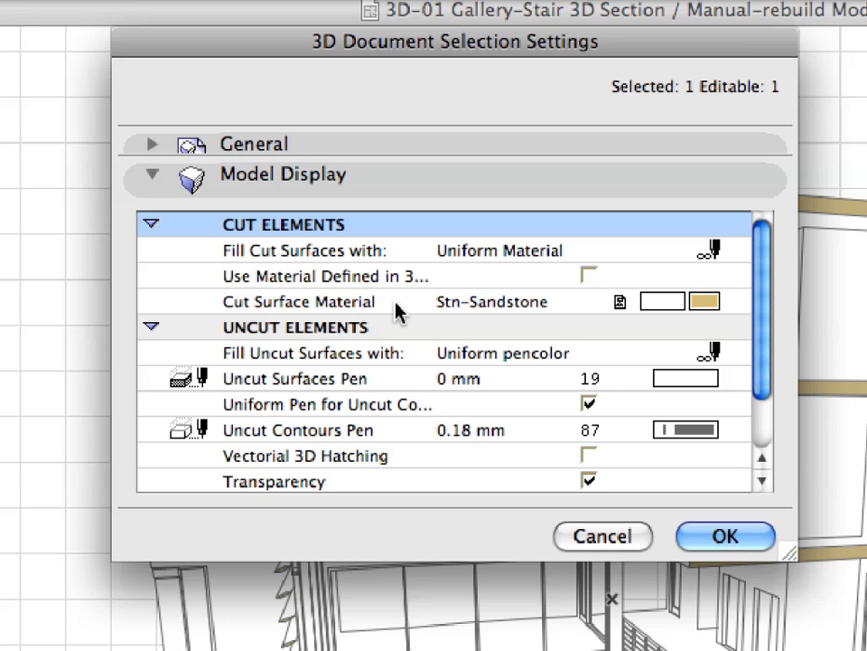
pyautogui.moveTo(397, 311)
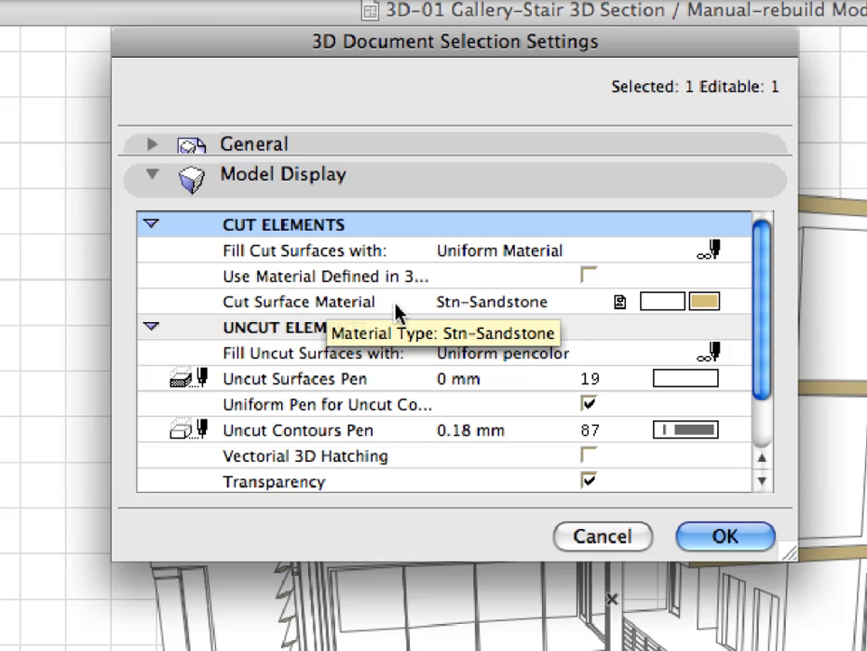
pyautogui.moveTo(527, 442)
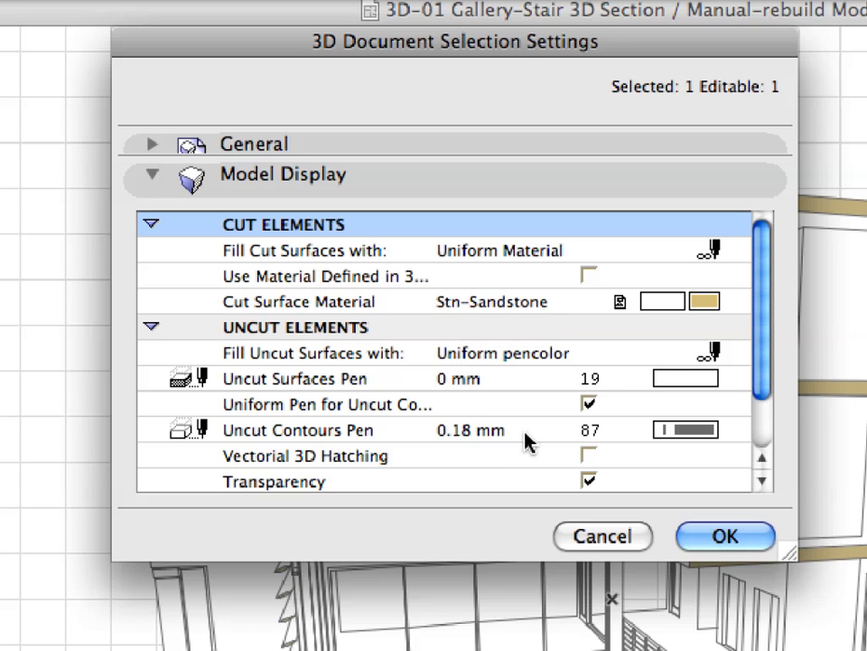
pyautogui.scroll(-3)
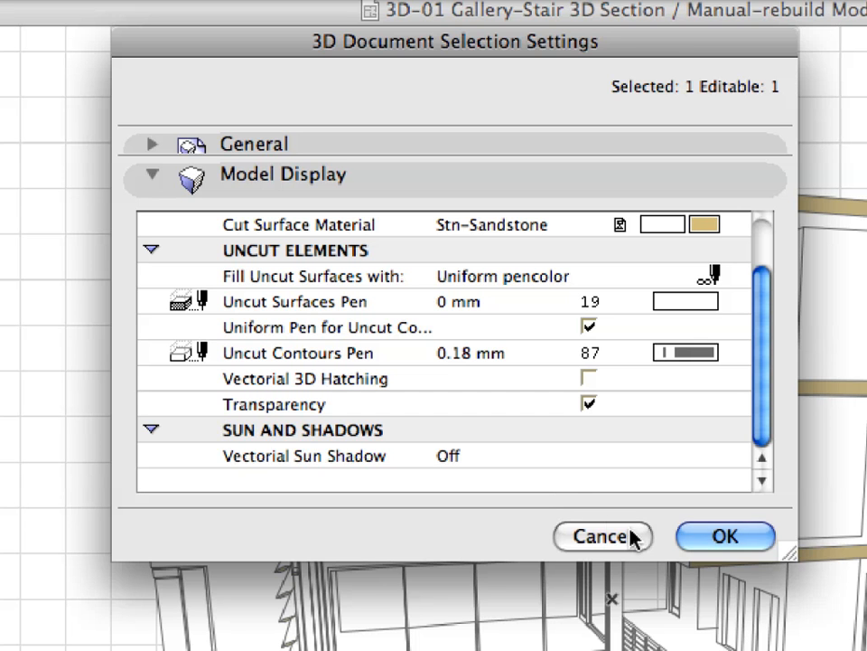
pyautogui.moveTo(604, 535)
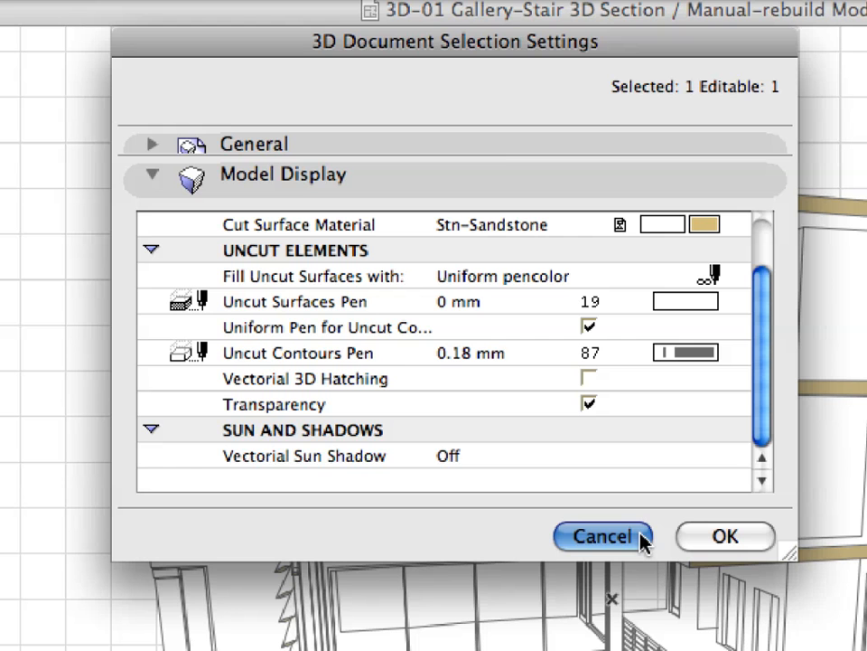
pyautogui.click(602, 535)
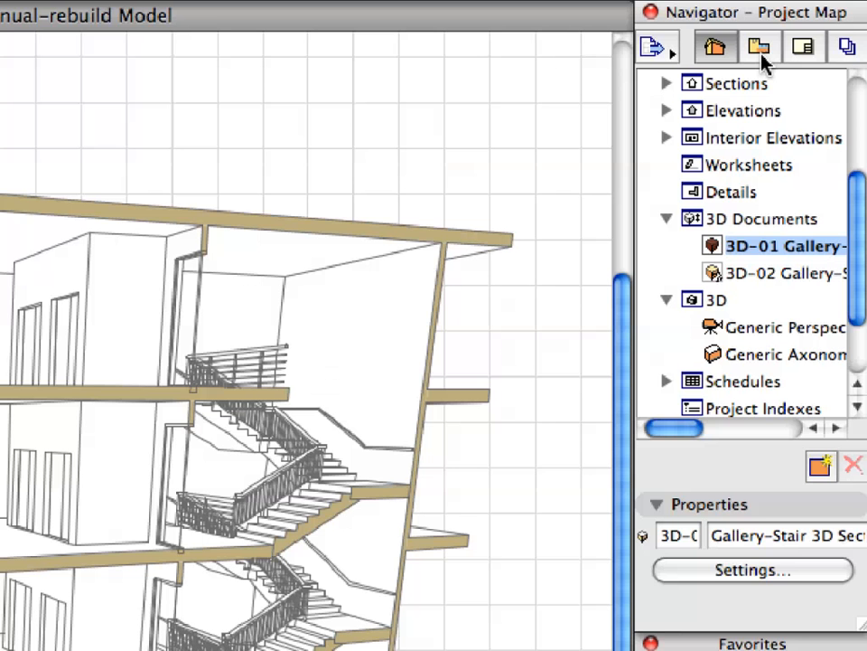
# Show the View Map and load the '8.3.2 Linear Dim' saved view
pyautogui.click(759, 47)
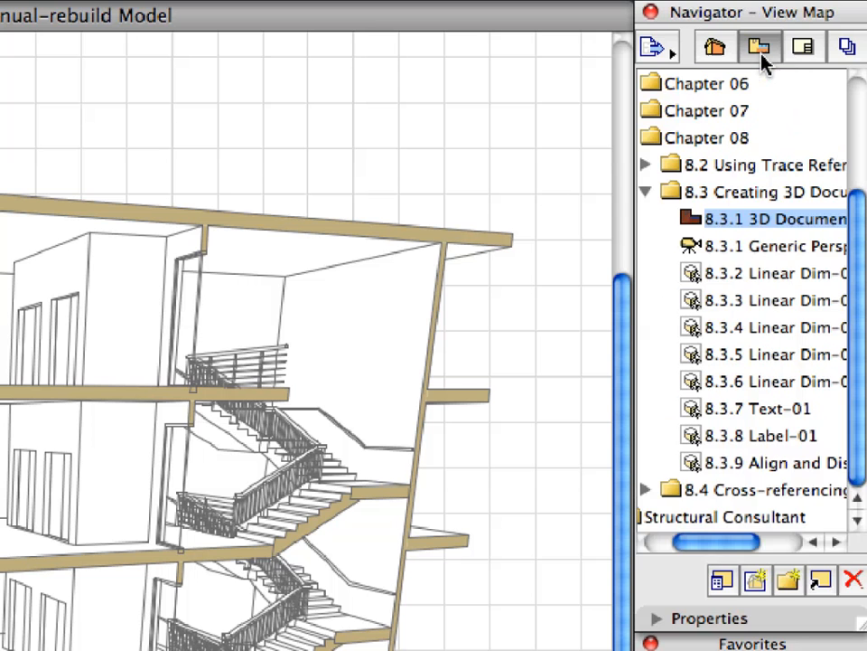
pyautogui.moveTo(683, 233)
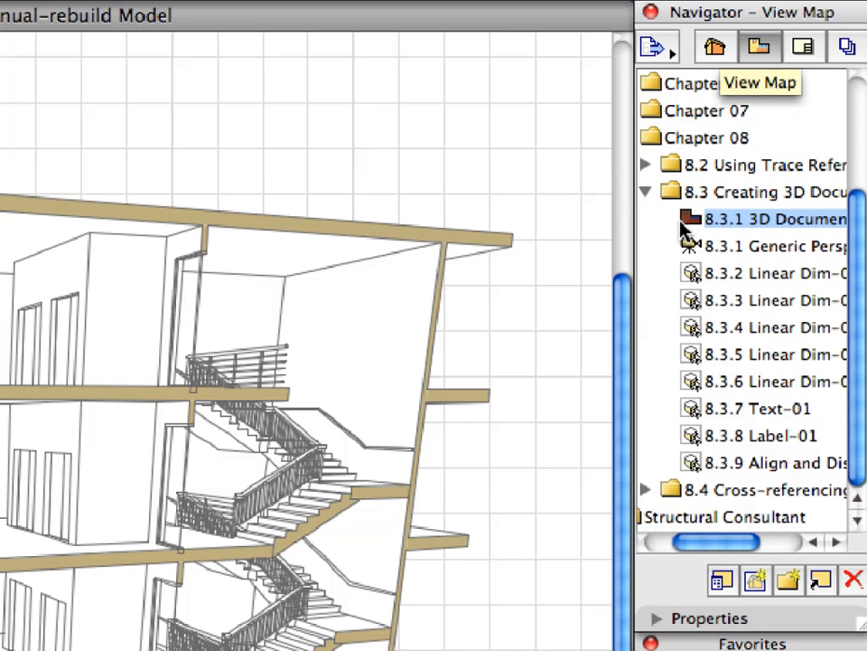
pyautogui.click(768, 273)
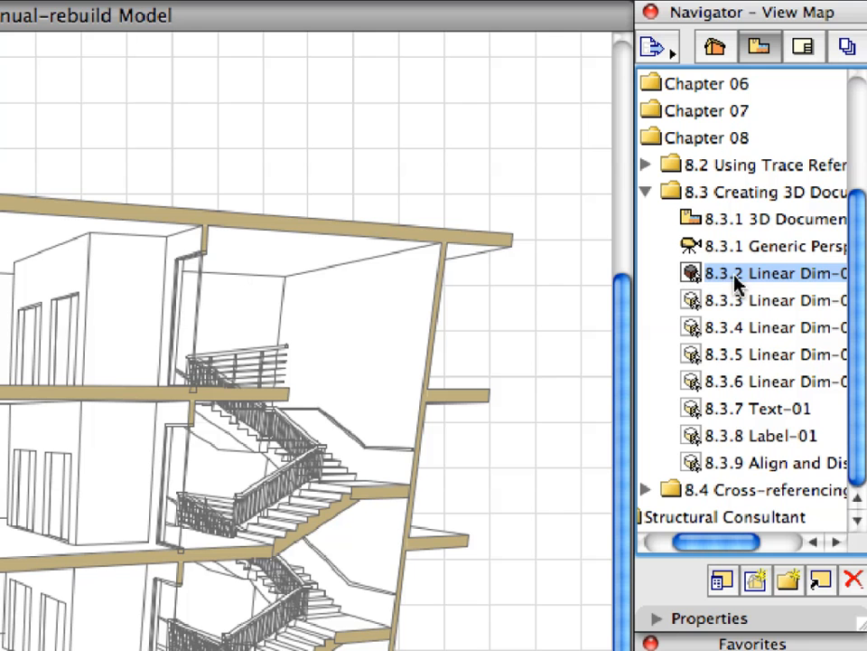
pyautogui.moveTo(745, 282)
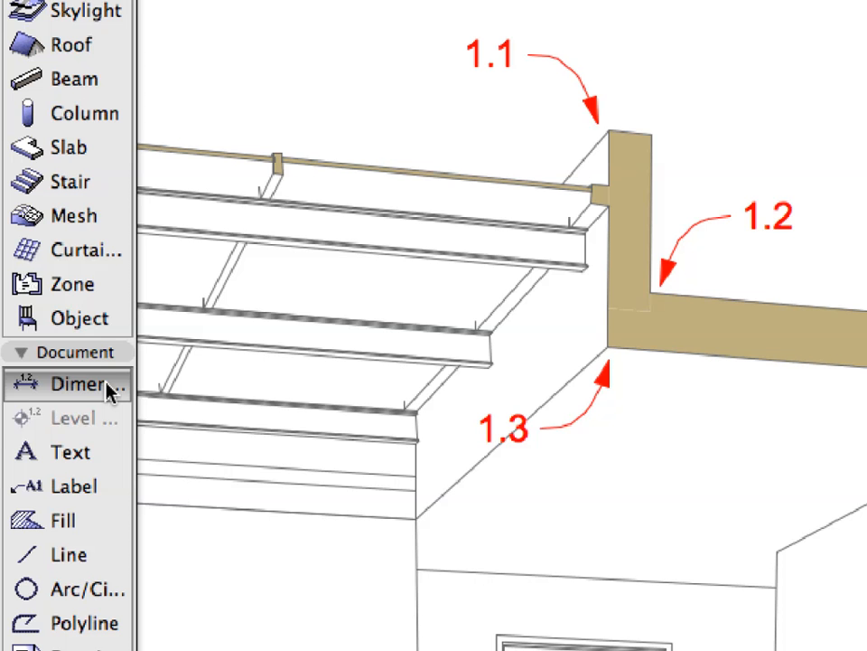
pyautogui.moveTo(109, 385)
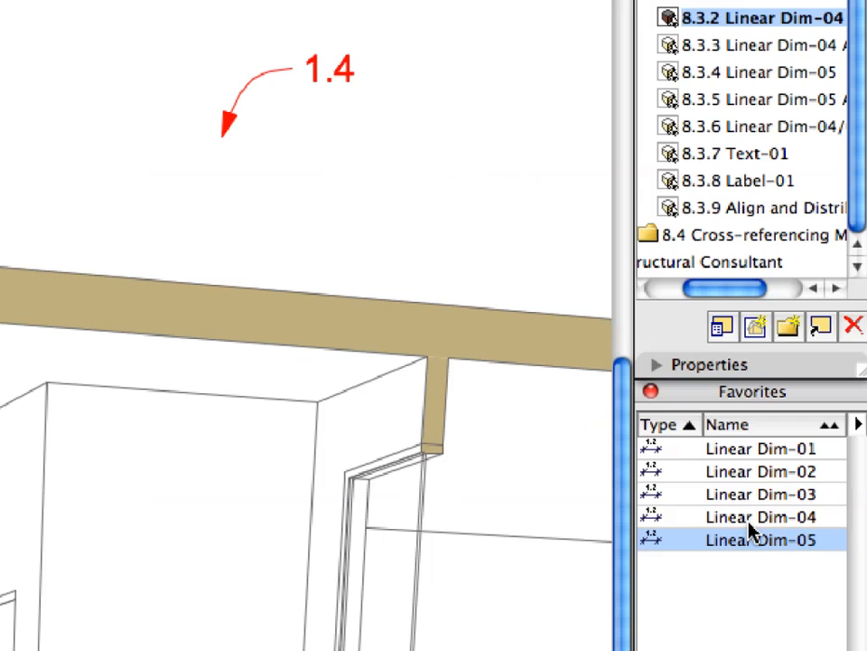
# Apply the Linear Dim-05 favourite and place a vertical 80/30 dimension beside the roof slab edge
pyautogui.click(763, 517)
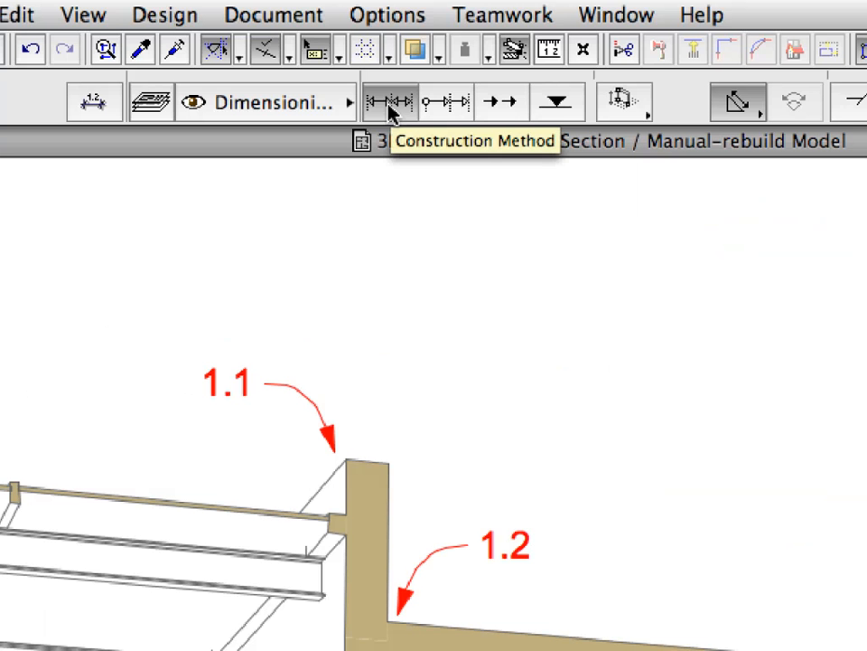
pyautogui.moveTo(623, 101)
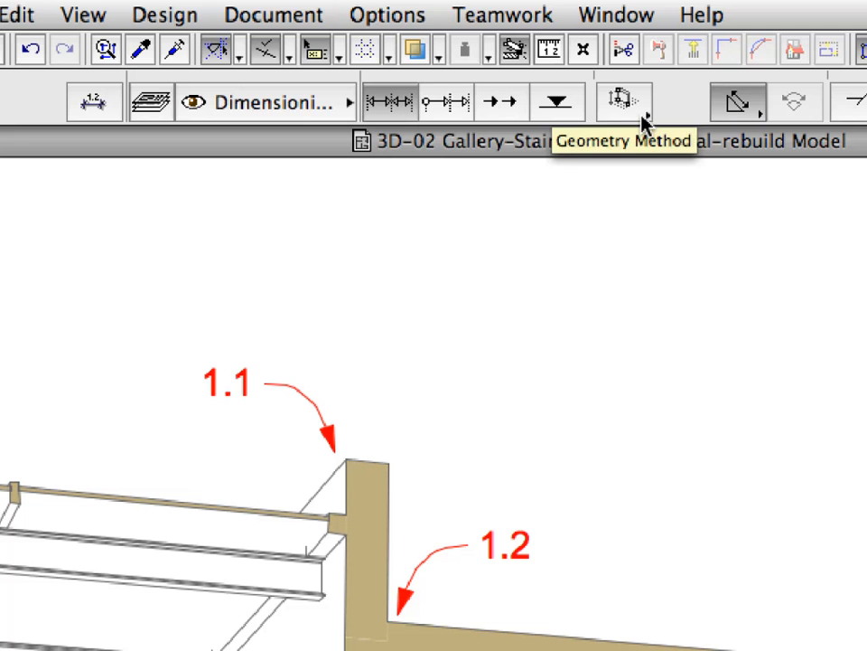
pyautogui.click(622, 102)
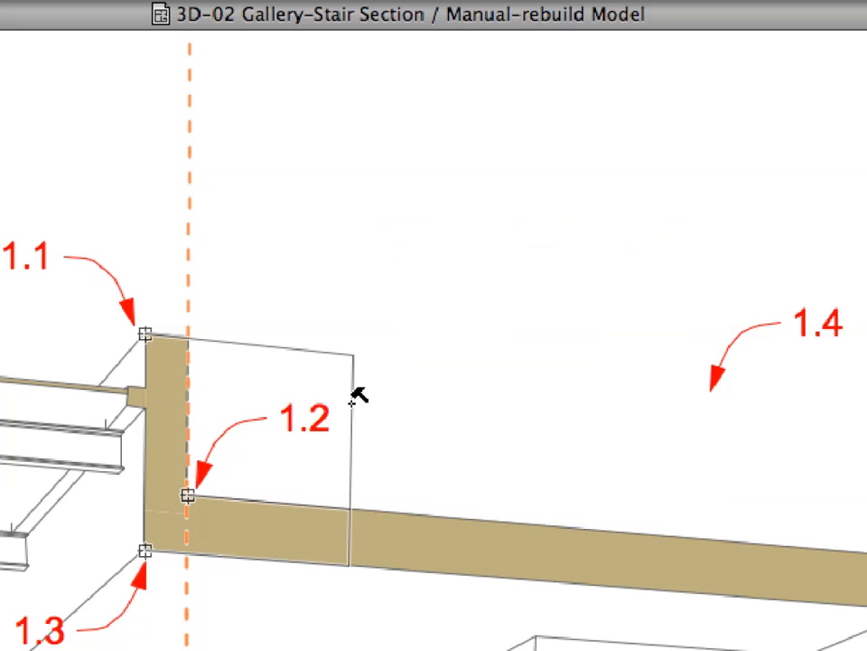
pyautogui.moveTo(354, 394); pyautogui.dragTo(553, 393)
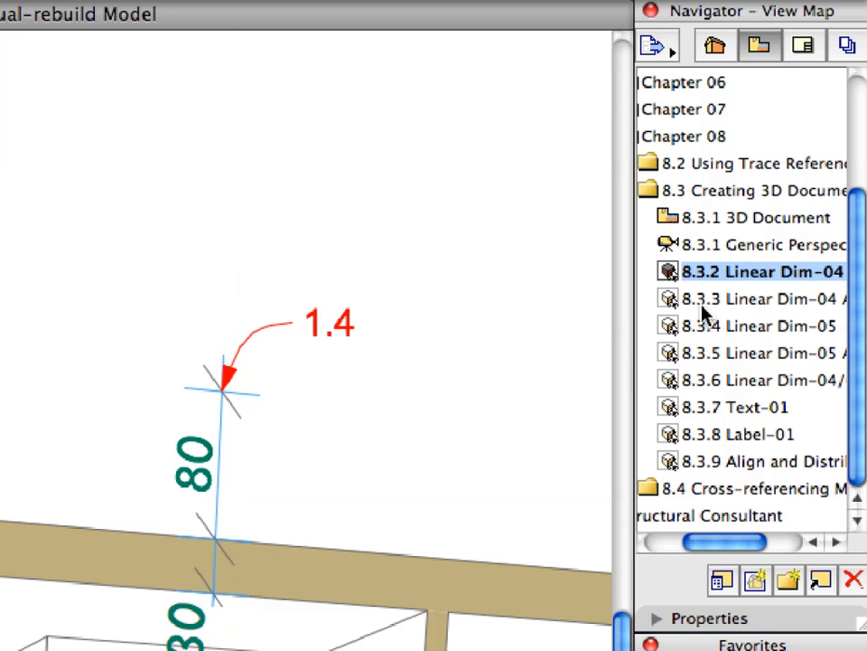
# In the Linear Dim-04 view, extend the 80/30 dimension chain down to the lower slab for the 3.30 height
pyautogui.click(759, 298)
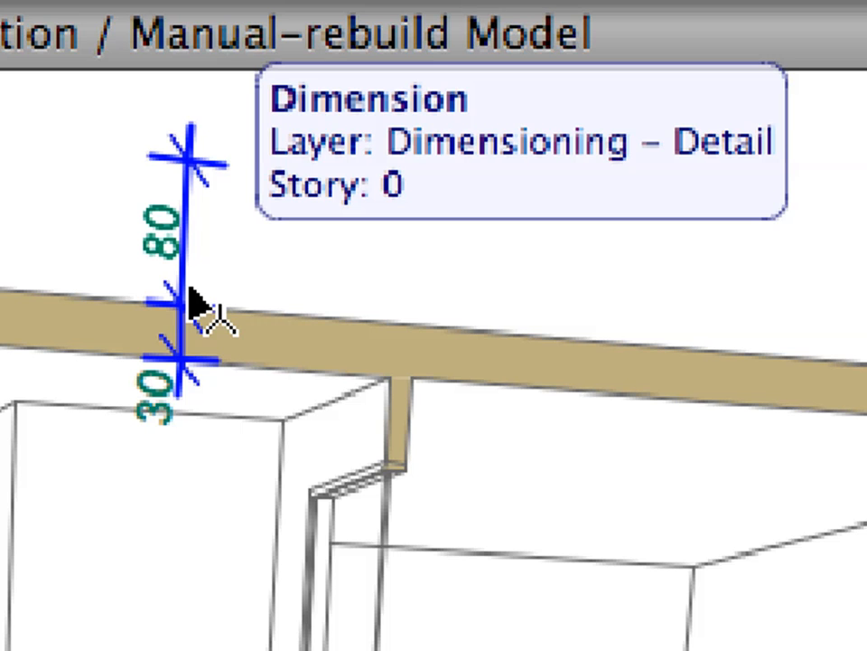
pyautogui.click(179, 307)
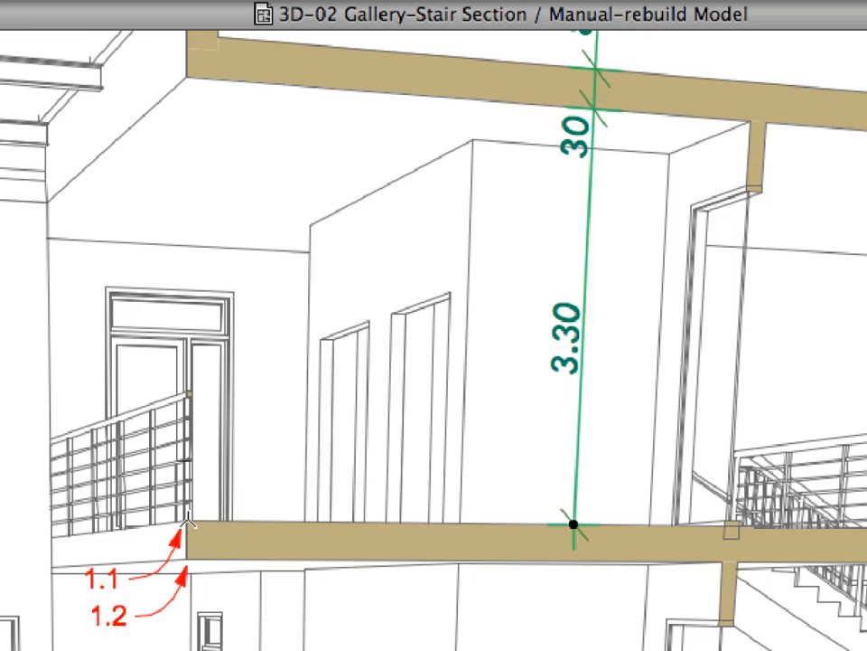
pyautogui.click(101, 580)
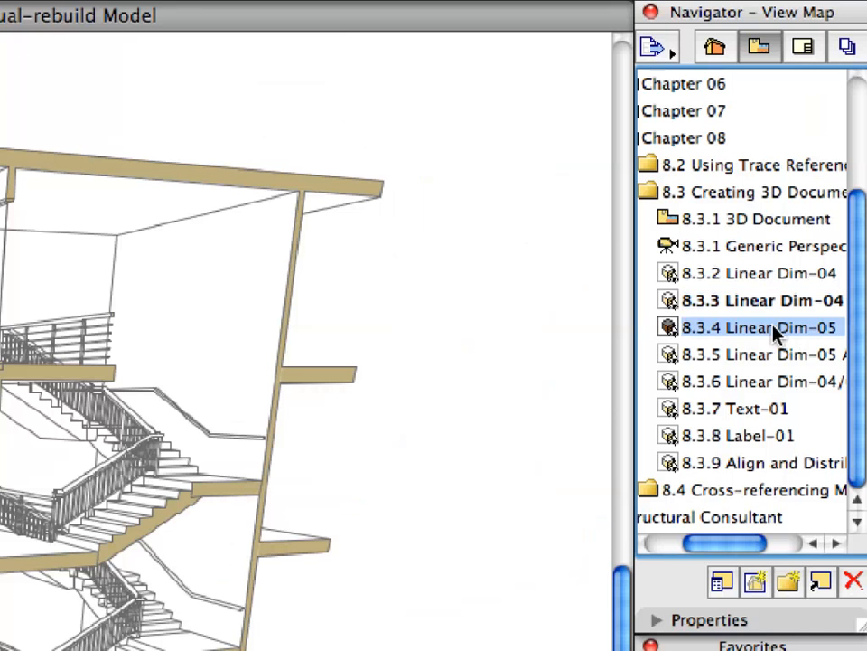
# Load the Linear Dim-05 view and apply the Linear Dim-04 favourite for the full-height stair chain
pyautogui.doubleClick(759, 327)
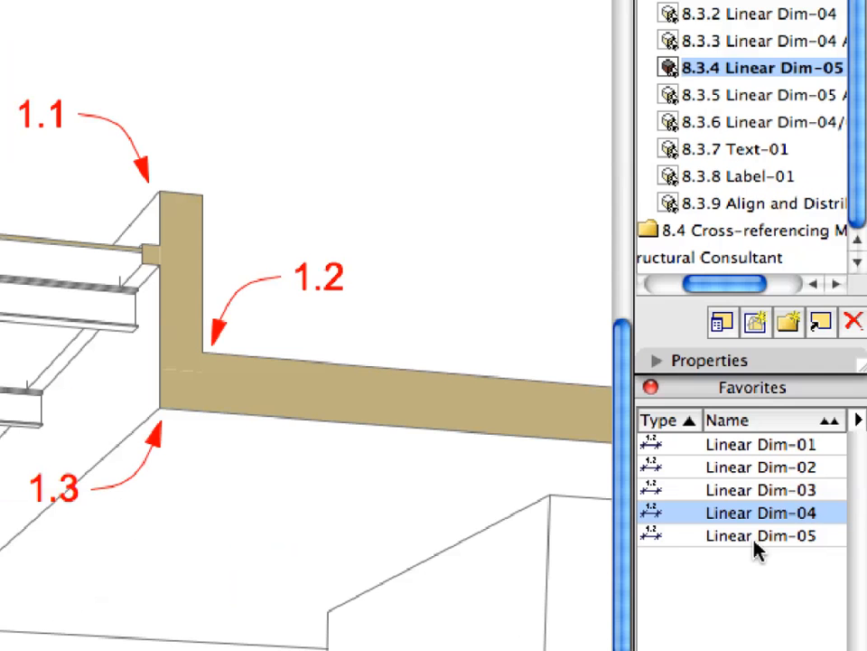
pyautogui.click(762, 535)
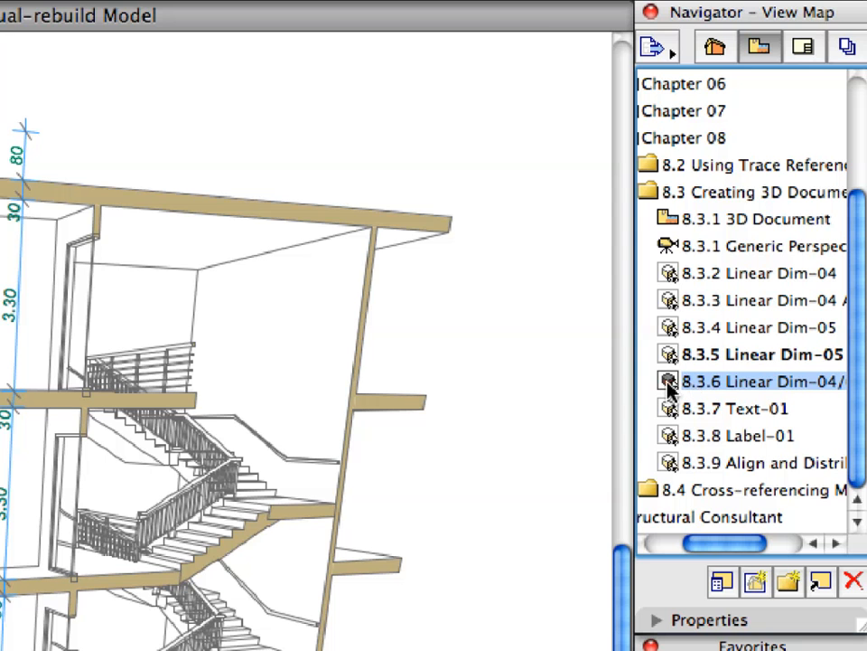
# In the next prepared view, pick gallery-floor points 1.1–1.3 with the Linear Dim-04 favourite and confirm them
pyautogui.doubleClick(759, 381)
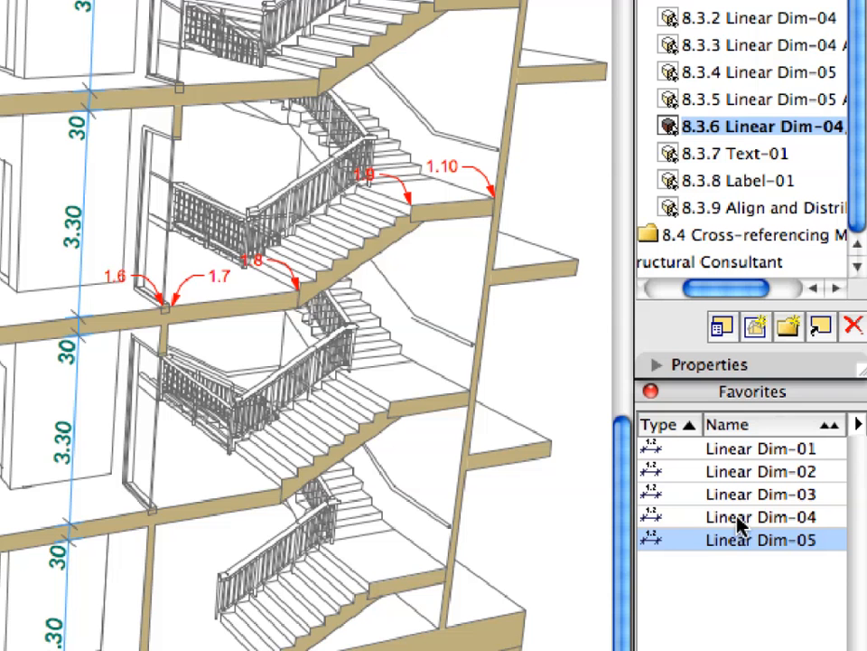
pyautogui.click(763, 517)
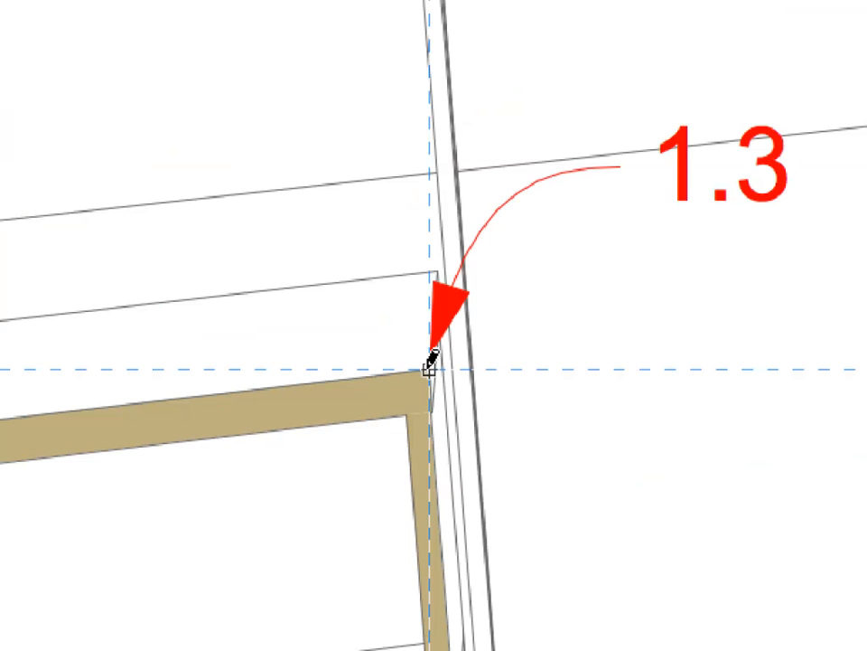
pyautogui.rightClick(430, 365)
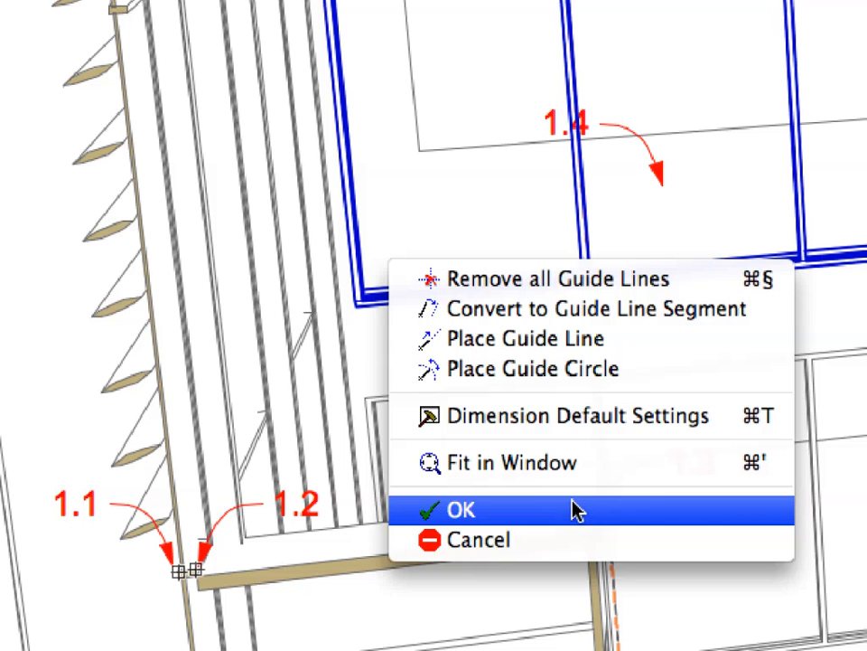
pyautogui.click(459, 509)
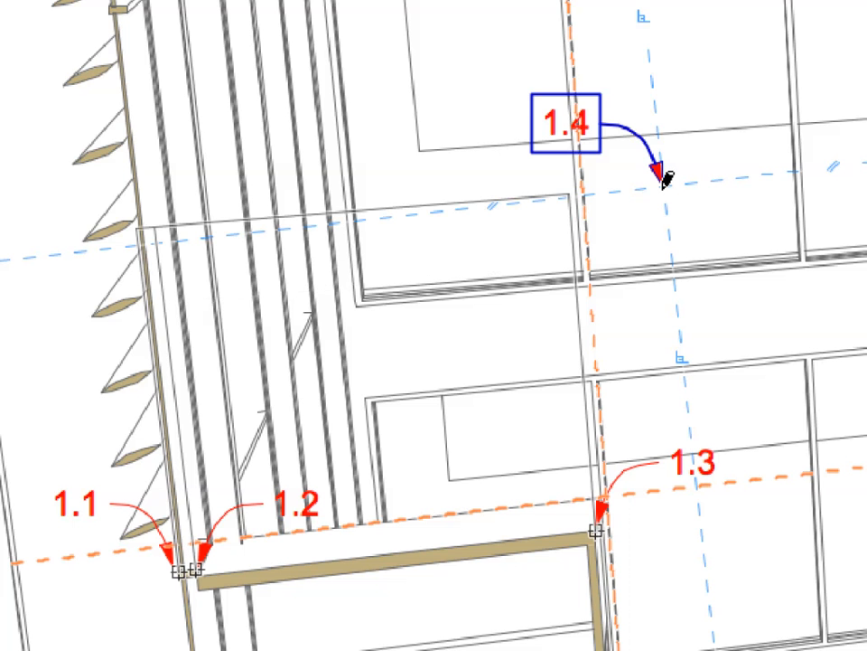
pyautogui.moveTo(665, 179)
pyautogui.write('E')
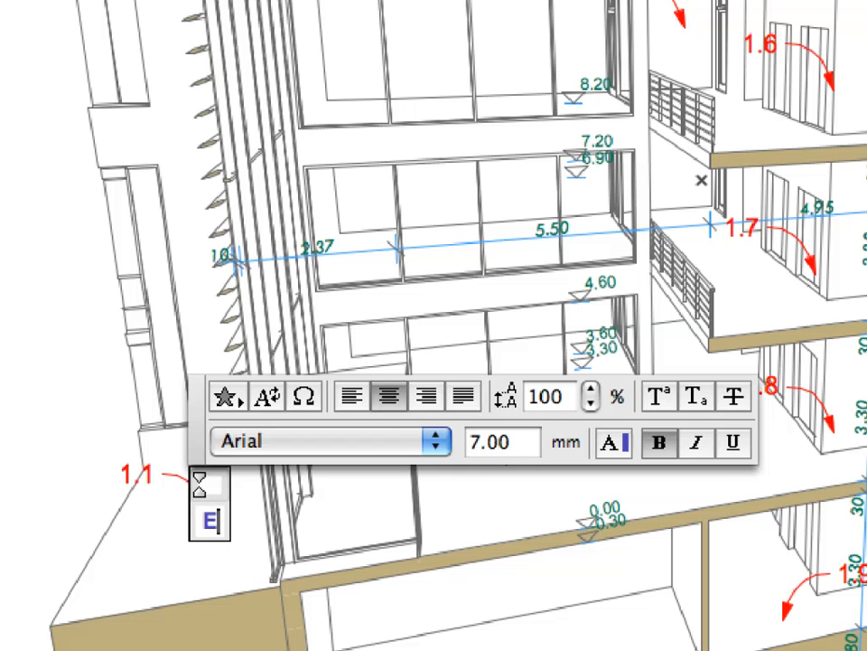
# Write the level name texts Entrance, Vestibule, Flat Roof and Basement at their marked points
pyautogui.write('ntrance')
pyautogui.write('V')
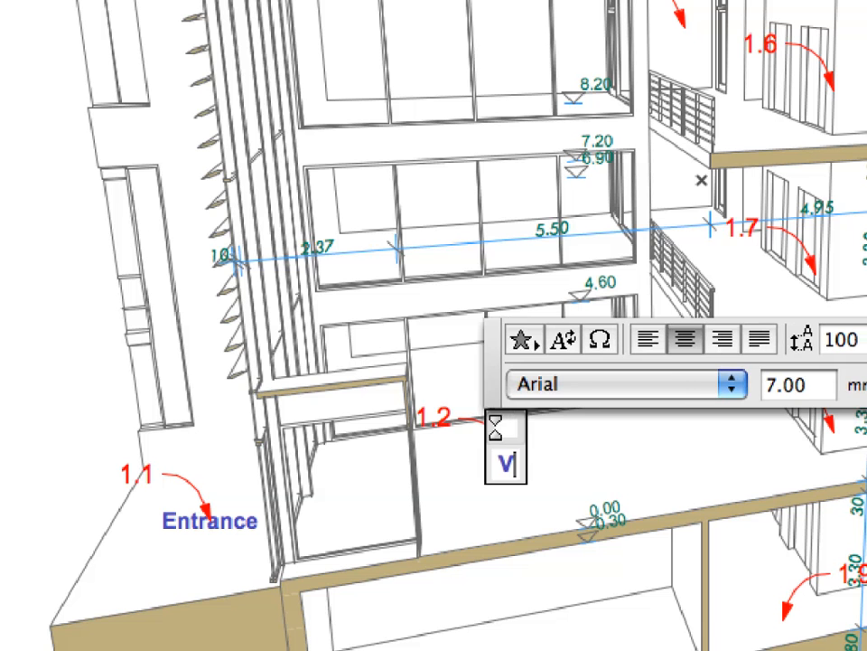
pyautogui.write('estibu')
pyautogui.write('Flat R')
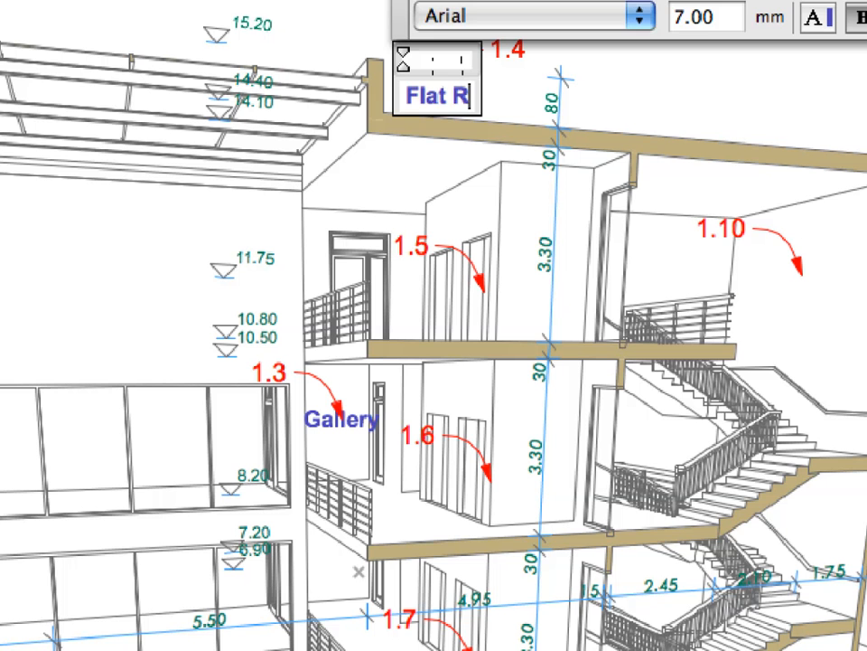
pyautogui.write('oof')
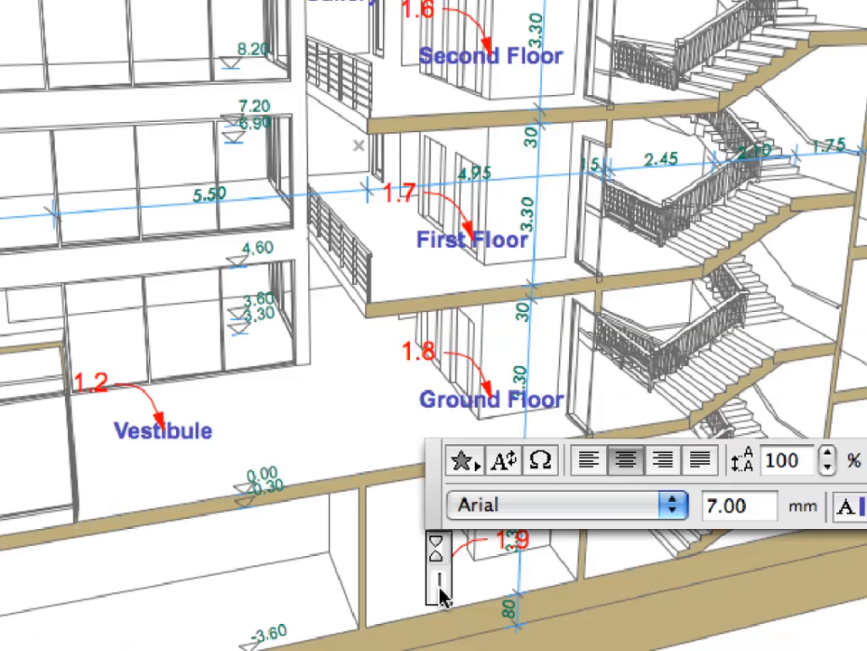
pyautogui.write('Basement')
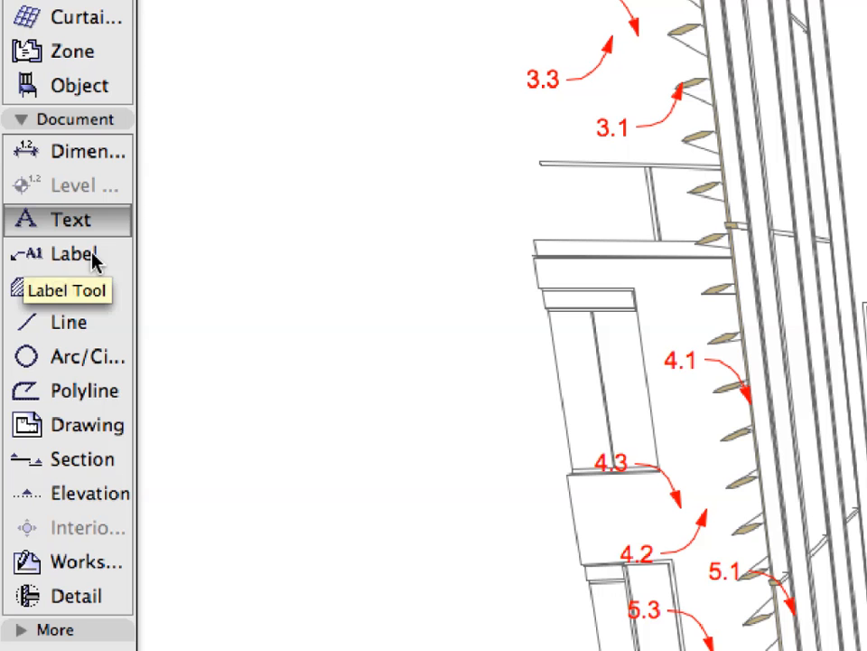
# Place a LABELTEXT label above the roof edge and edit it to read 'Flat Glazing'
pyautogui.click(65, 253)
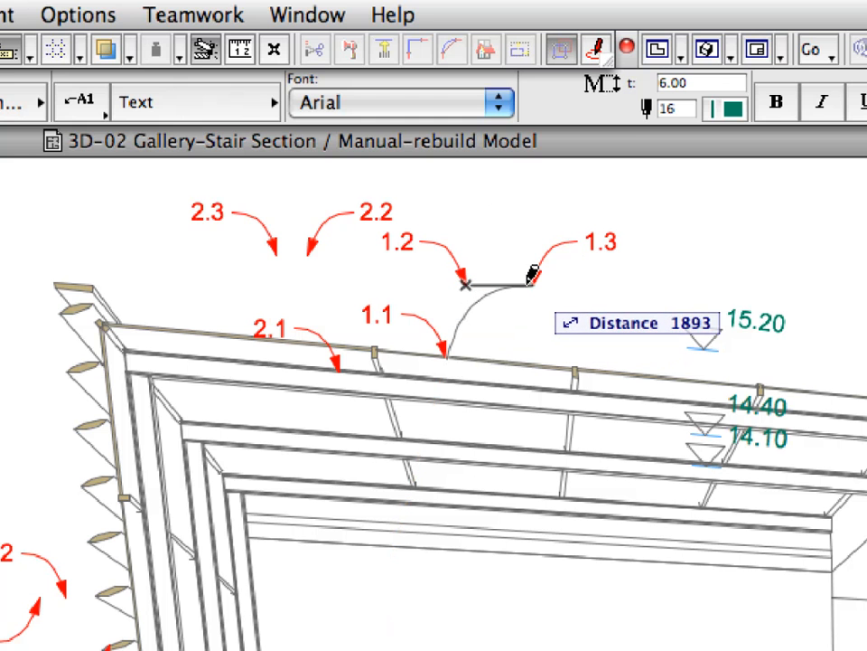
pyautogui.write('LABELTEXT')
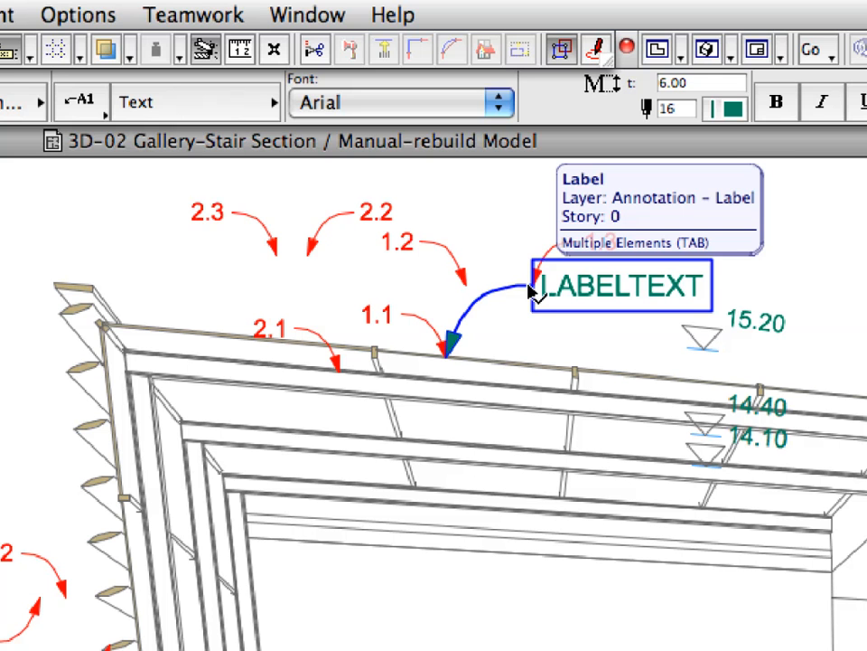
pyautogui.click(622, 285)
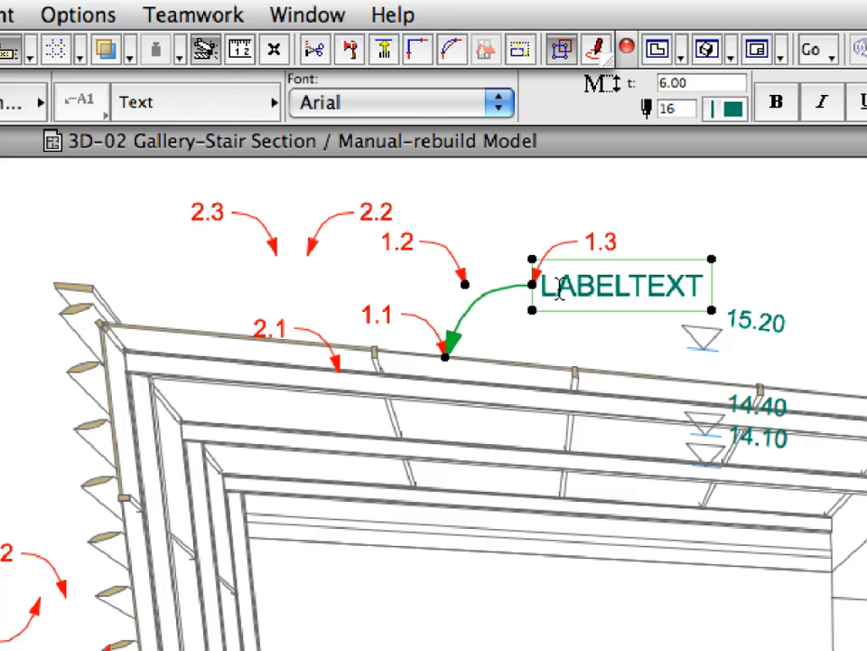
pyautogui.doubleClick(620, 285)
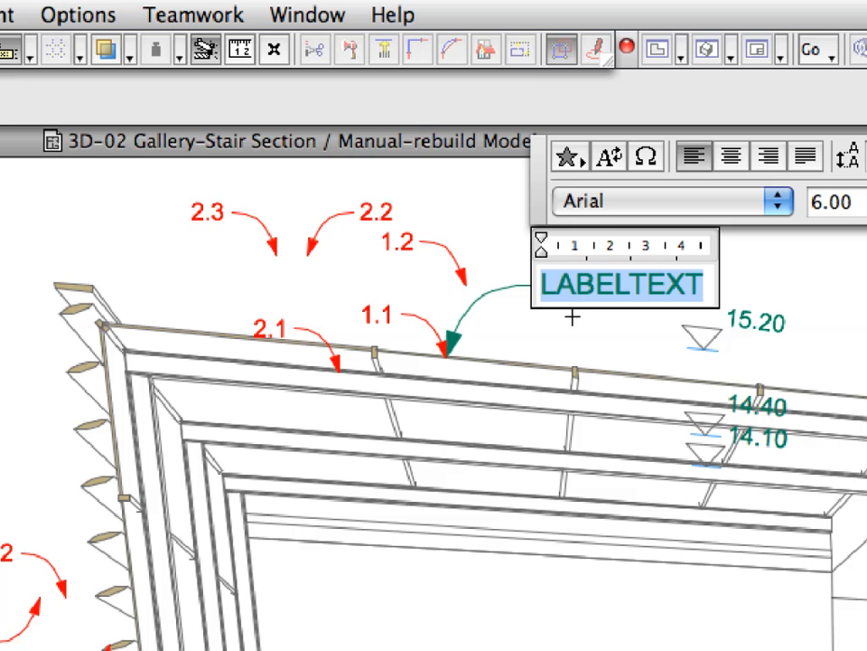
pyautogui.write('Flat Glaz')
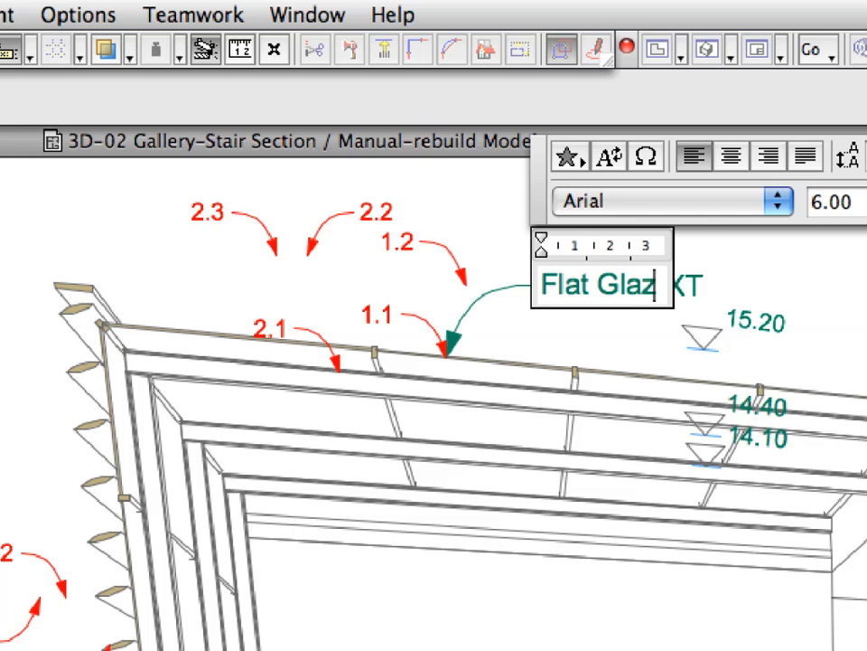
pyautogui.write('ing')
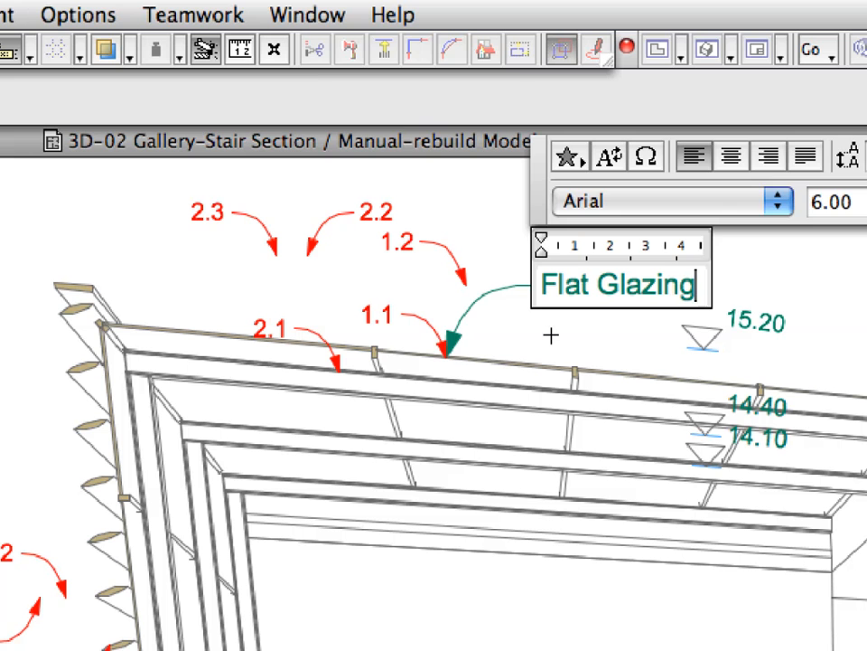